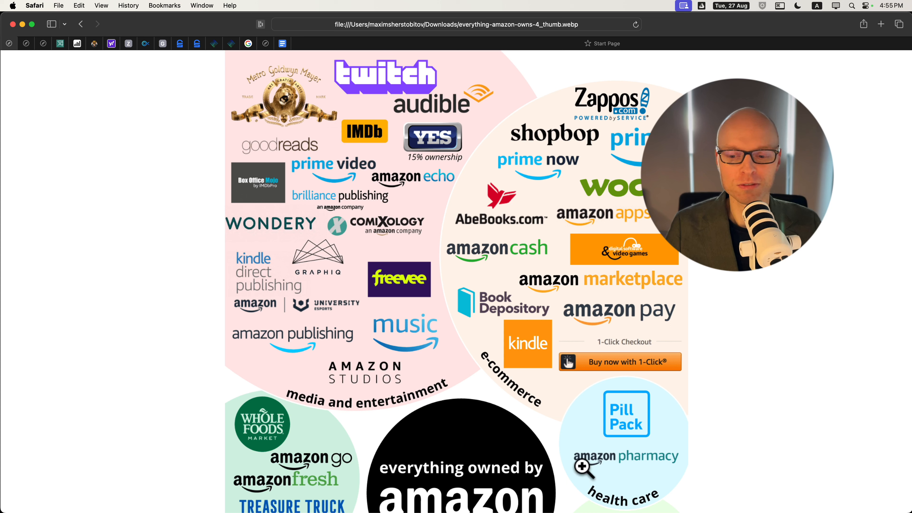
{"action": "mouse_move", "coordinate": [293, 161]}
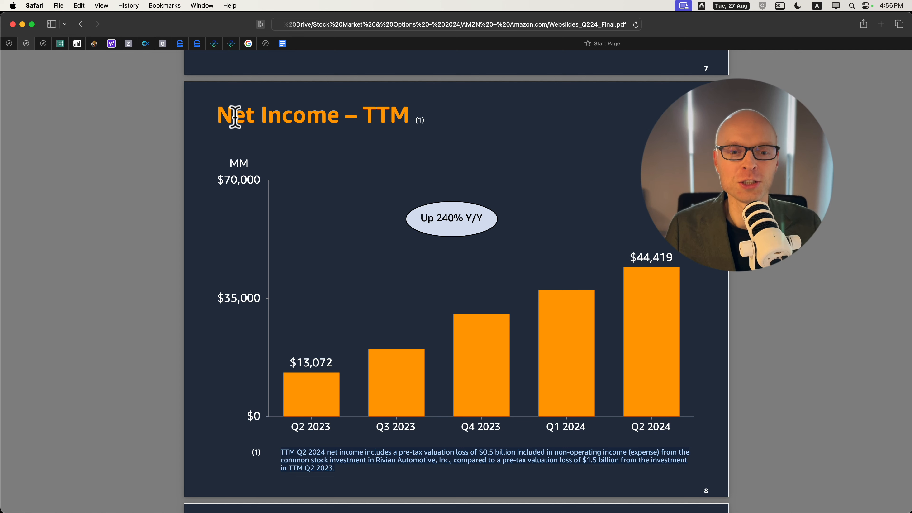
{"action": "mouse_move", "coordinate": [386, 121]}
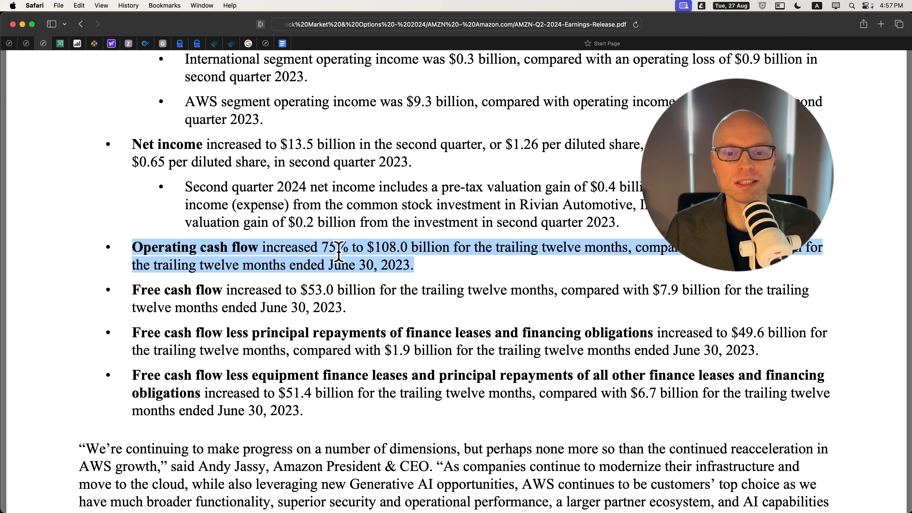
{"action": "mouse_move", "coordinate": [417, 255]}
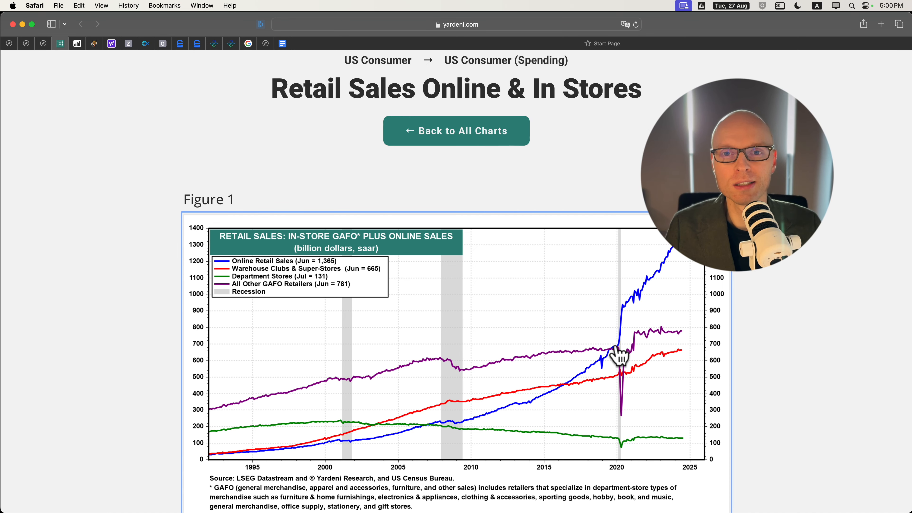
{"action": "mouse_move", "coordinate": [303, 250]}
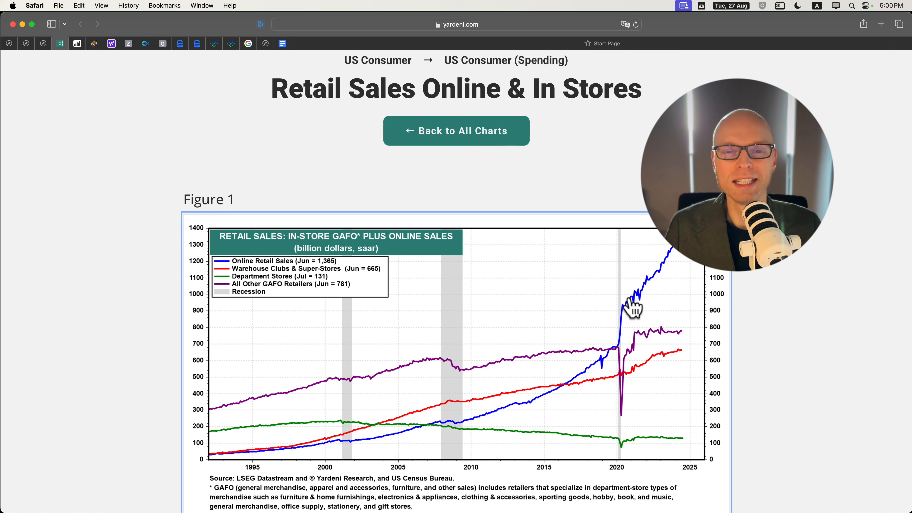
{"action": "mouse_move", "coordinate": [668, 250]}
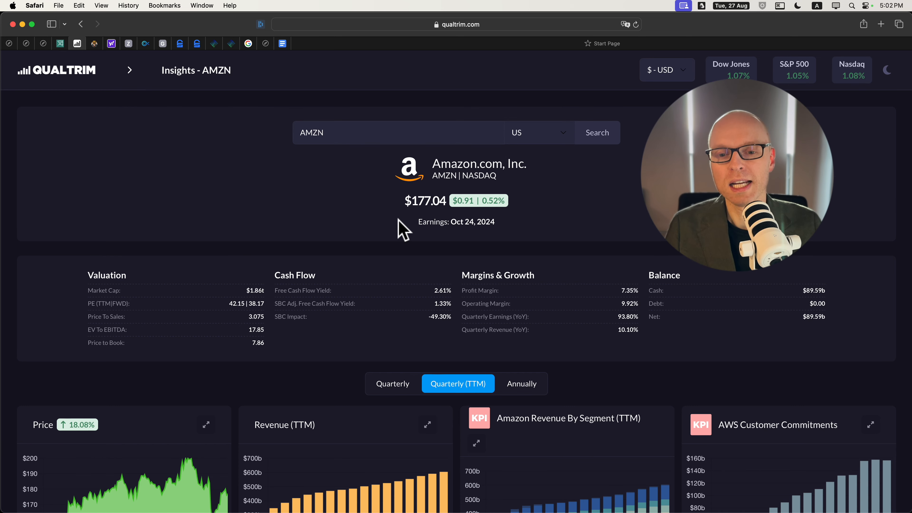
Step: Scroll the Qualtrim dashboard to the Net Income (TTM) card and back
{"action": "scroll", "scroll_direction": "down", "scroll_amount": 3}
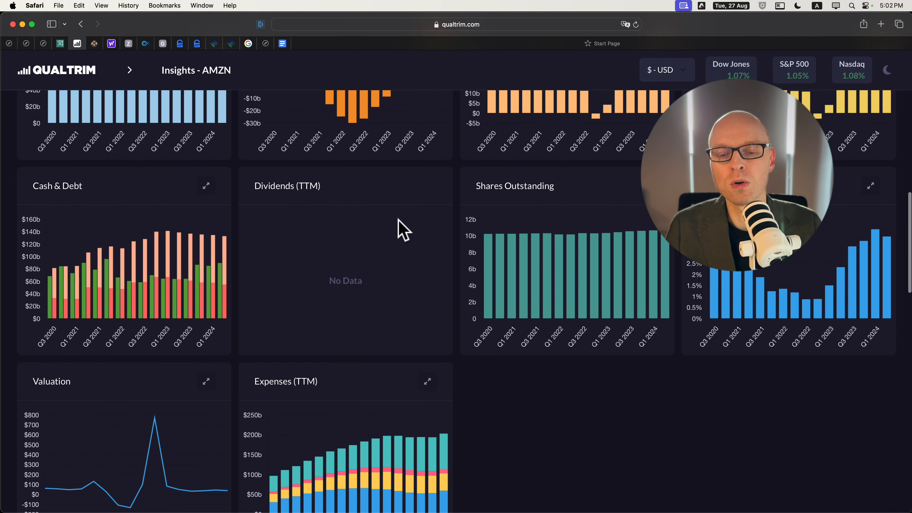
{"action": "scroll", "scroll_direction": "up", "scroll_amount": 3}
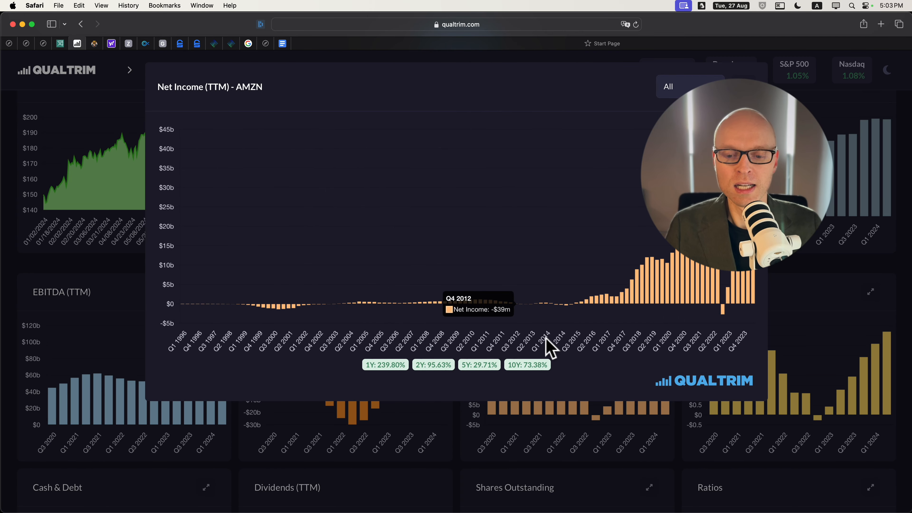
{"action": "mouse_move", "coordinate": [515, 363]}
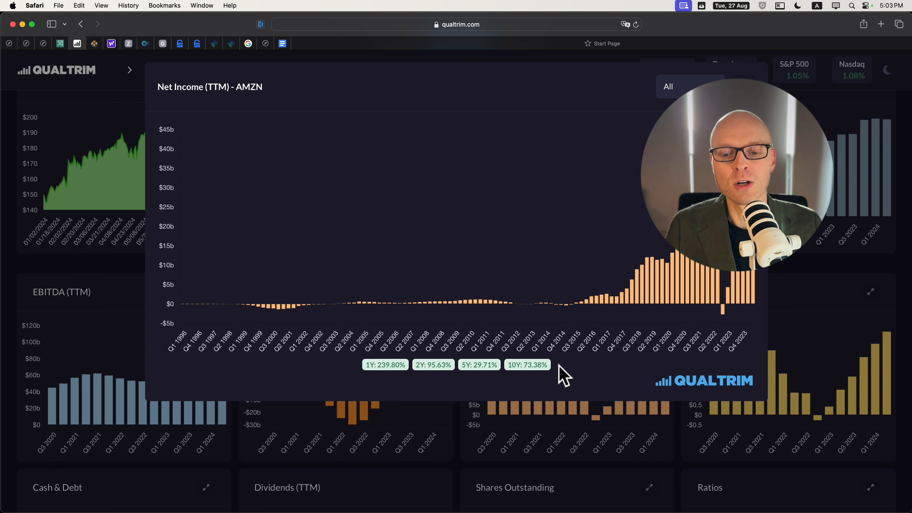
{"action": "mouse_move", "coordinate": [513, 384]}
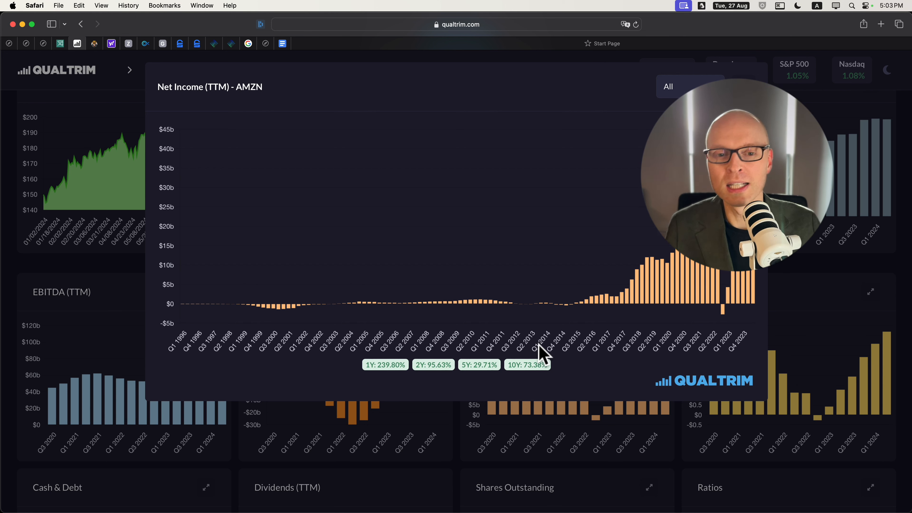
{"action": "mouse_move", "coordinate": [501, 329]}
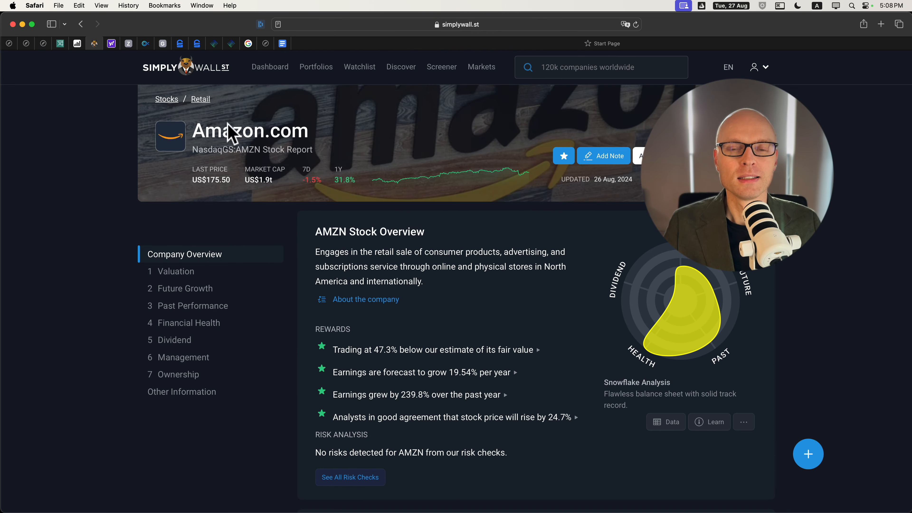
{"action": "mouse_move", "coordinate": [448, 384]}
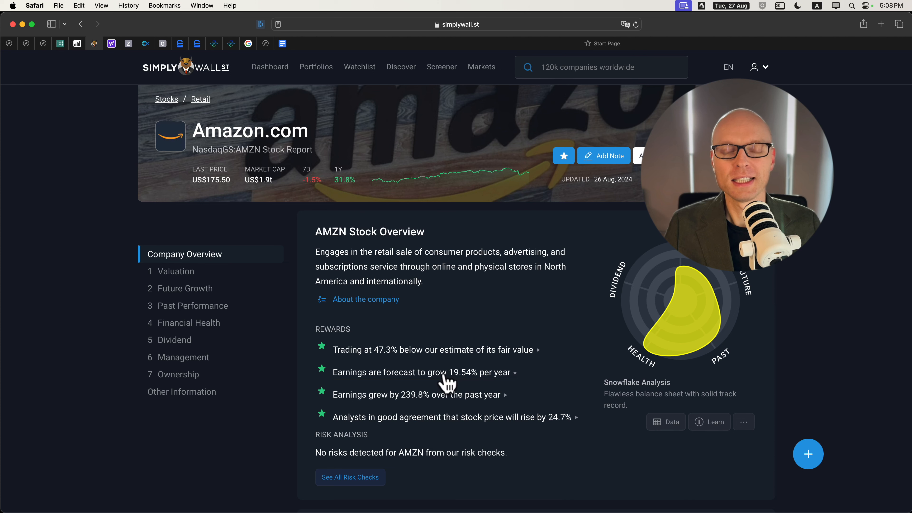
{"action": "mouse_move", "coordinate": [515, 359]}
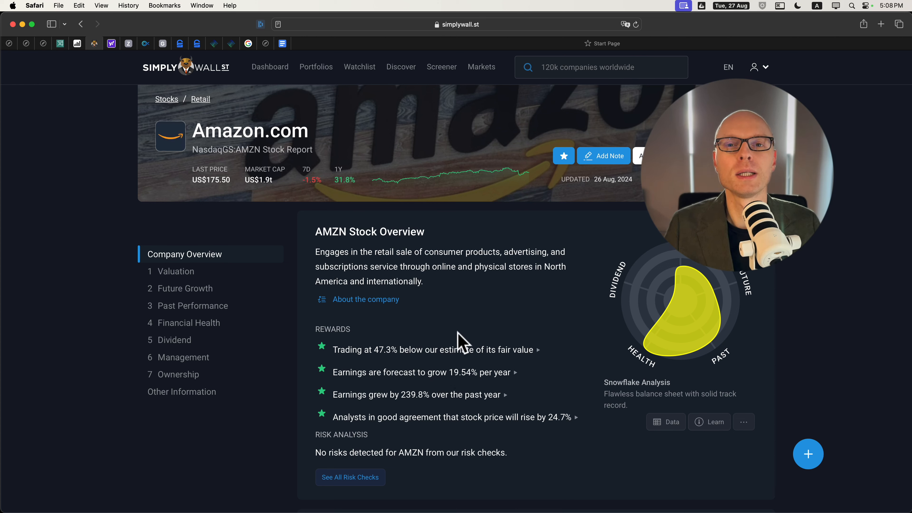
{"action": "mouse_move", "coordinate": [518, 453]}
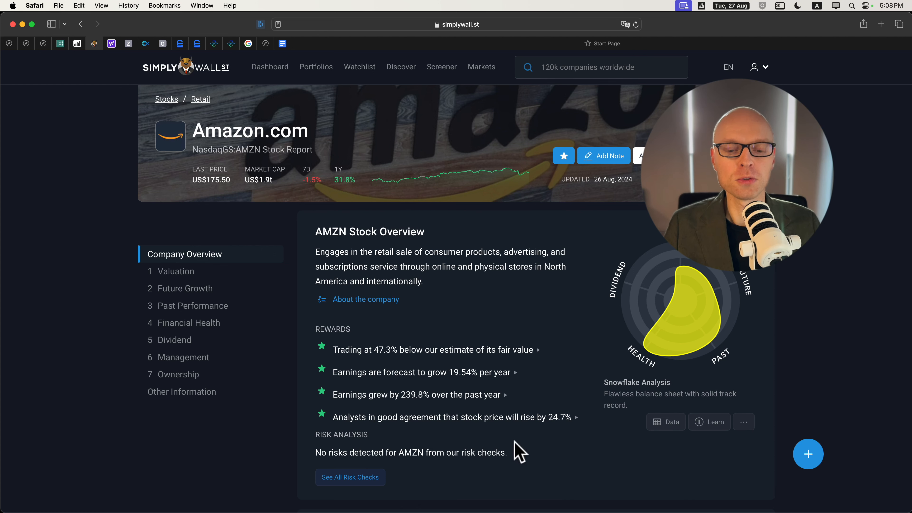
{"action": "mouse_move", "coordinate": [329, 446]}
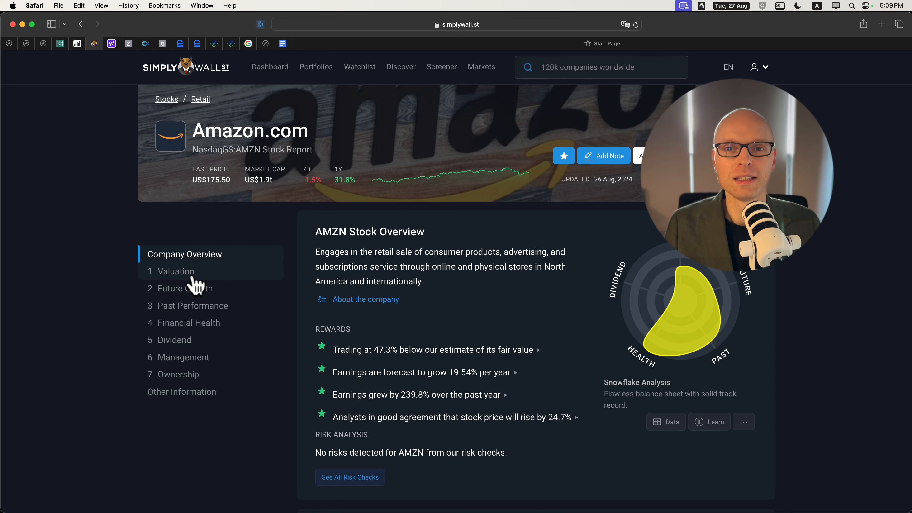
Step: Jump to the Valuation section showing AMZN at US$175.50 versus US$333.30 fair value
{"action": "left_click", "coordinate": [175, 271]}
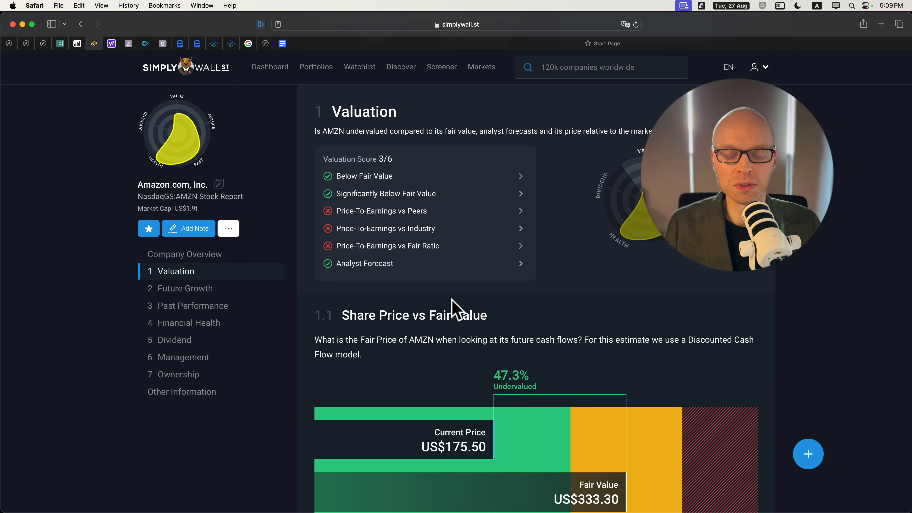
{"action": "mouse_move", "coordinate": [486, 337]}
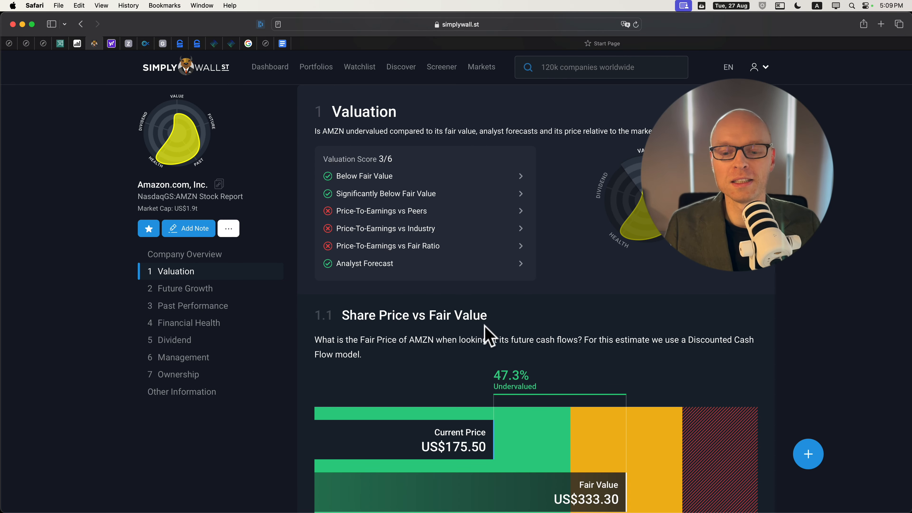
{"action": "mouse_move", "coordinate": [599, 471]}
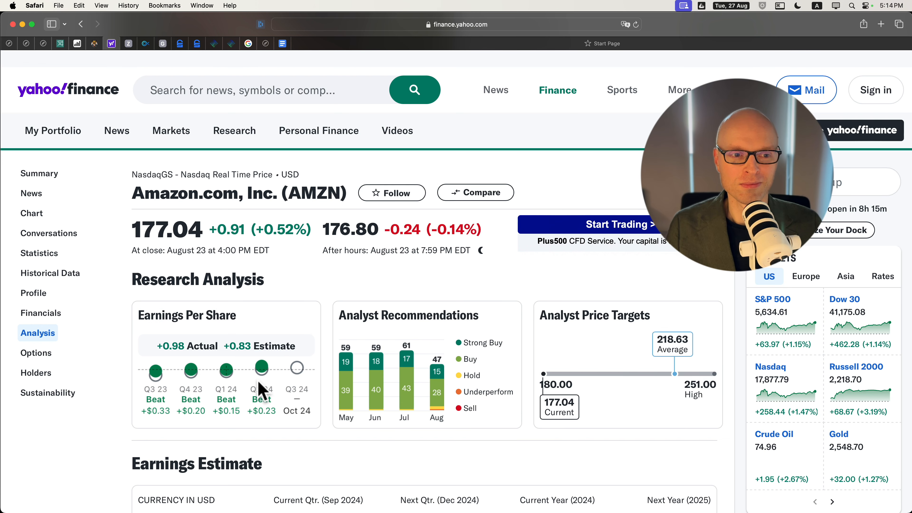
{"action": "mouse_move", "coordinate": [122, 346]}
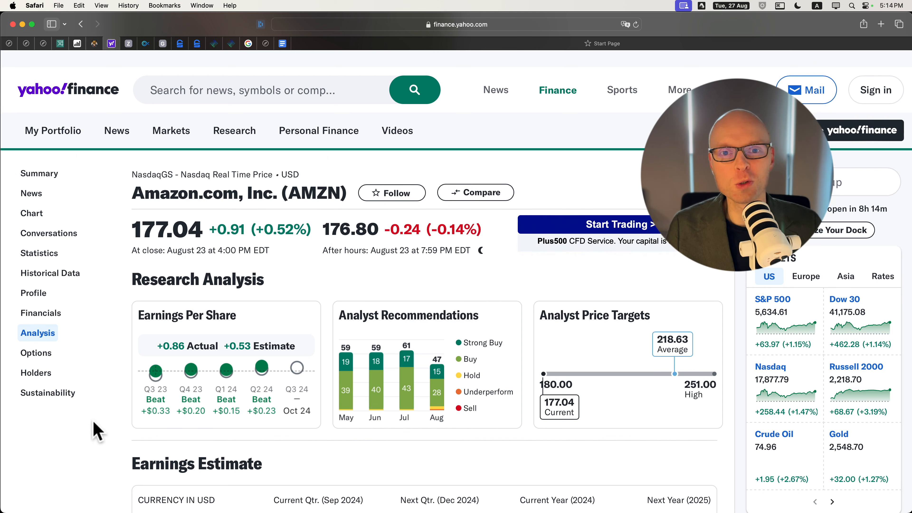
{"action": "mouse_move", "coordinate": [157, 422]}
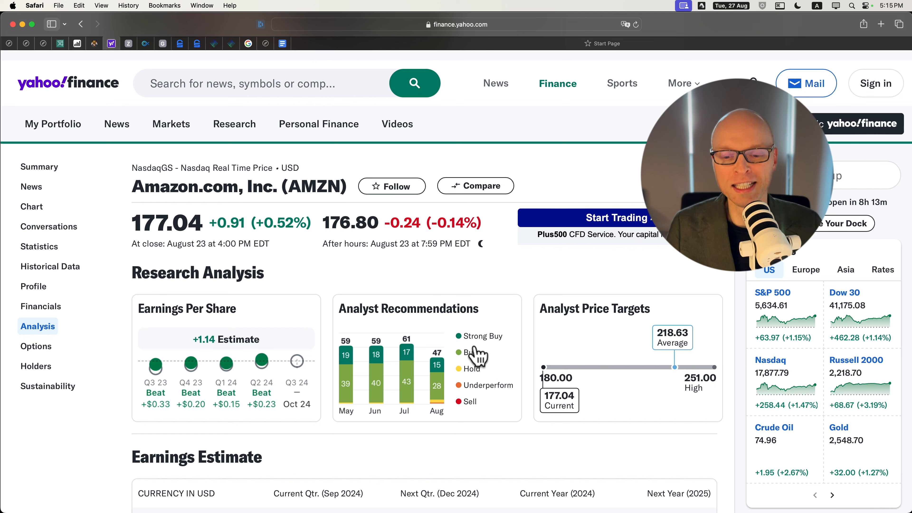
{"action": "mouse_move", "coordinate": [499, 350]}
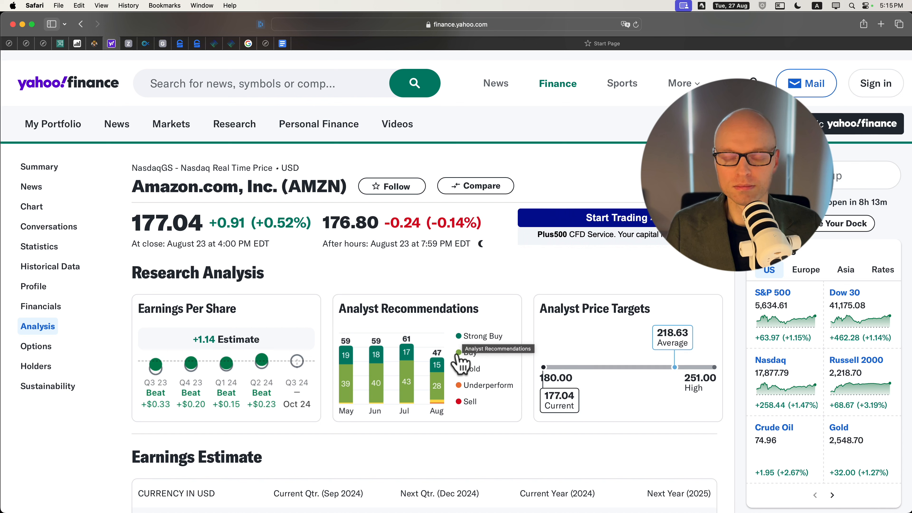
{"action": "mouse_move", "coordinate": [573, 300]}
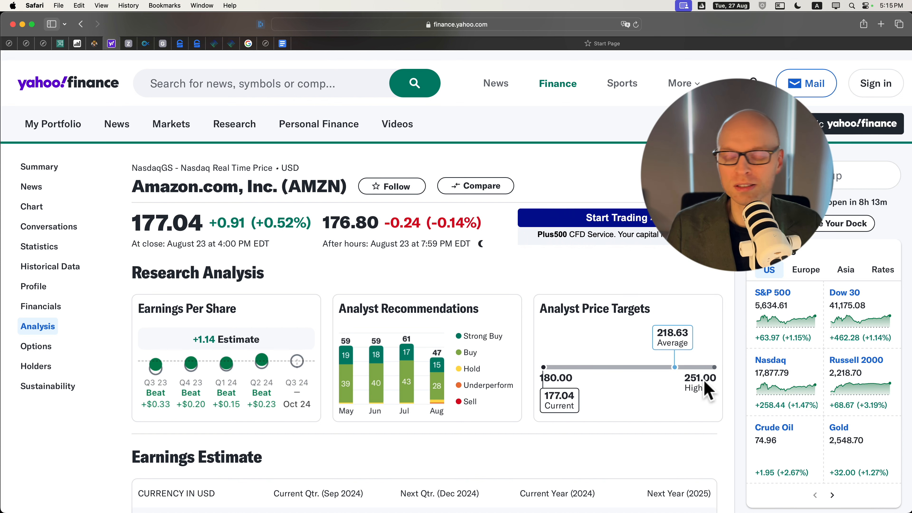
{"action": "mouse_move", "coordinate": [710, 393]}
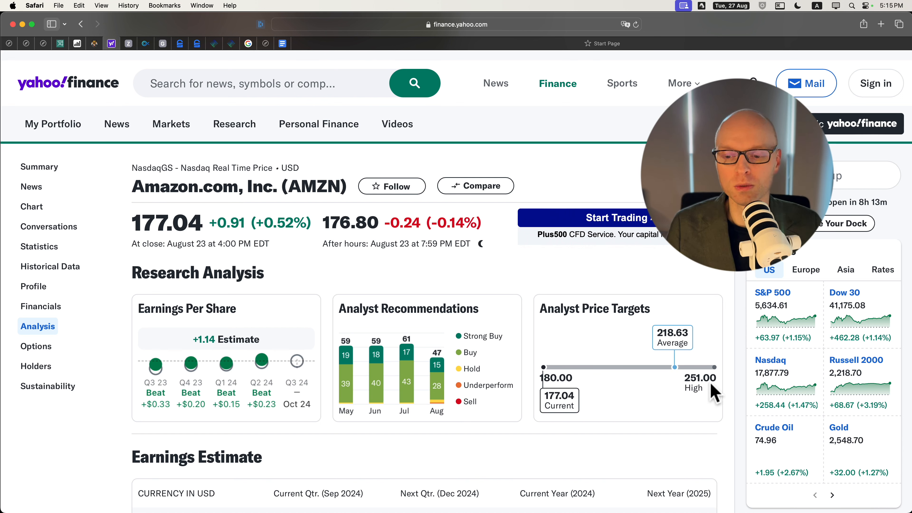
Step: Scroll the Yahoo Finance Analysis page down to the Earnings Estimate table
{"action": "scroll", "scroll_direction": "down", "scroll_amount": 3}
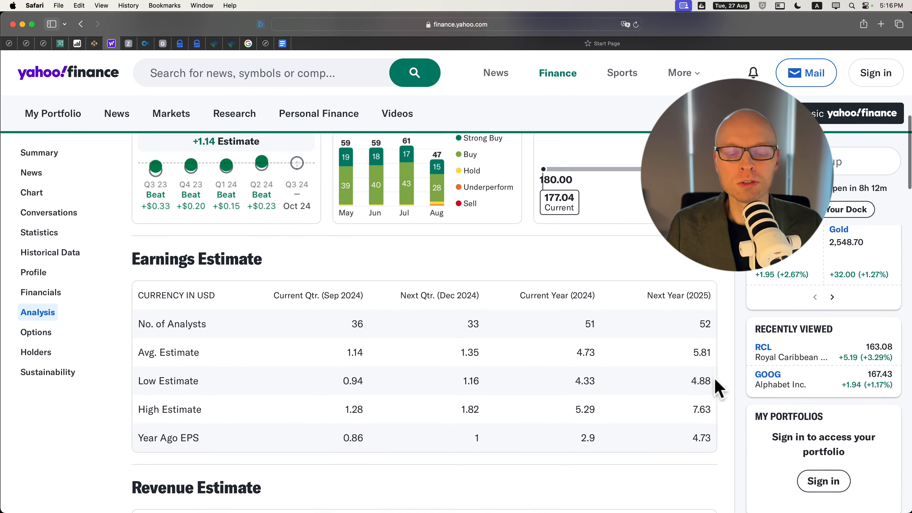
{"action": "scroll", "scroll_direction": "down", "scroll_amount": 3}
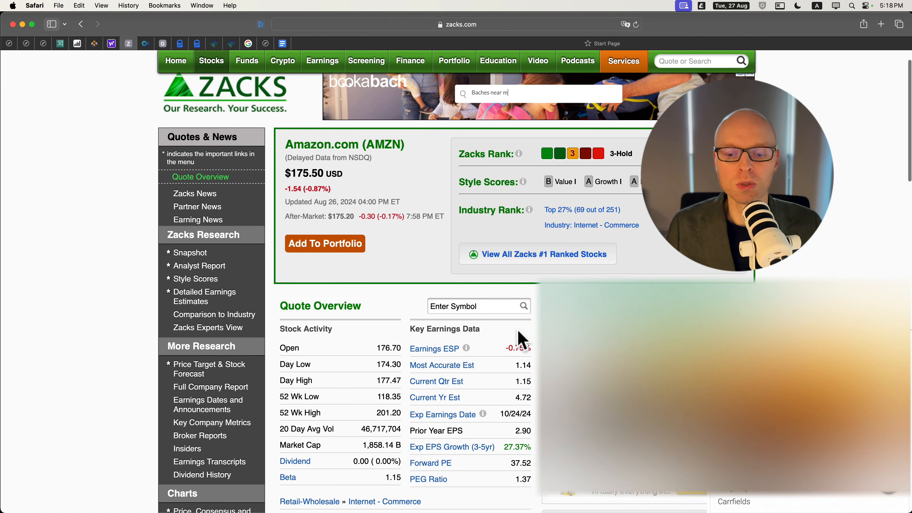
Step: Scroll Zacks to Key Earnings Data showing 37.52 forward P/E and 1.37 PEG
{"action": "scroll", "scroll_direction": "down", "scroll_amount": 3}
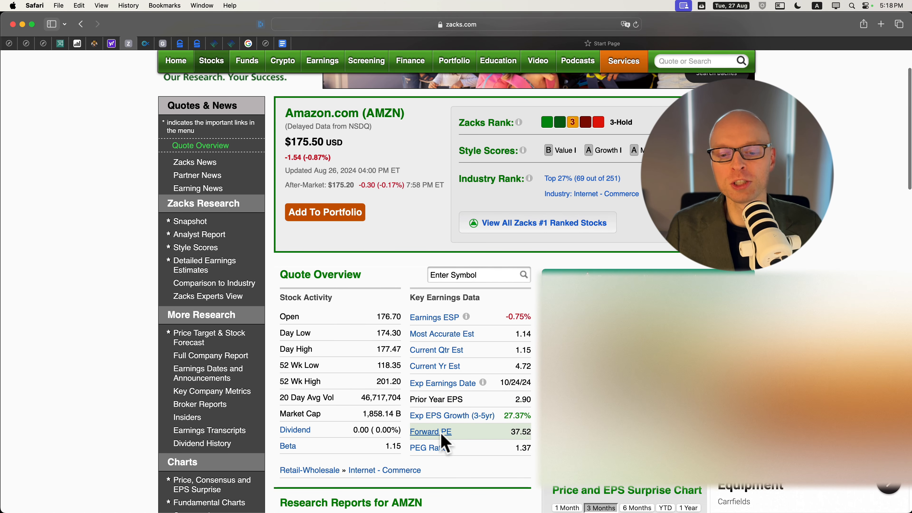
{"action": "mouse_move", "coordinate": [428, 400]}
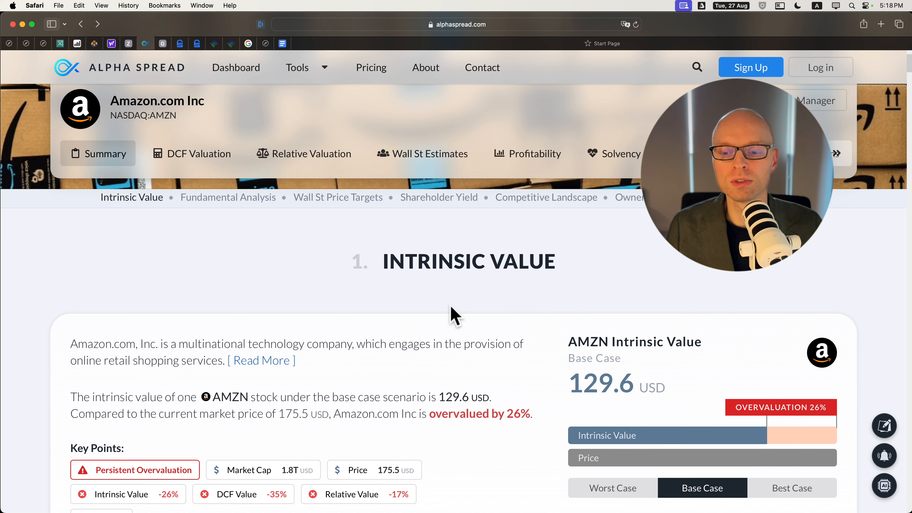
{"action": "mouse_move", "coordinate": [762, 355]}
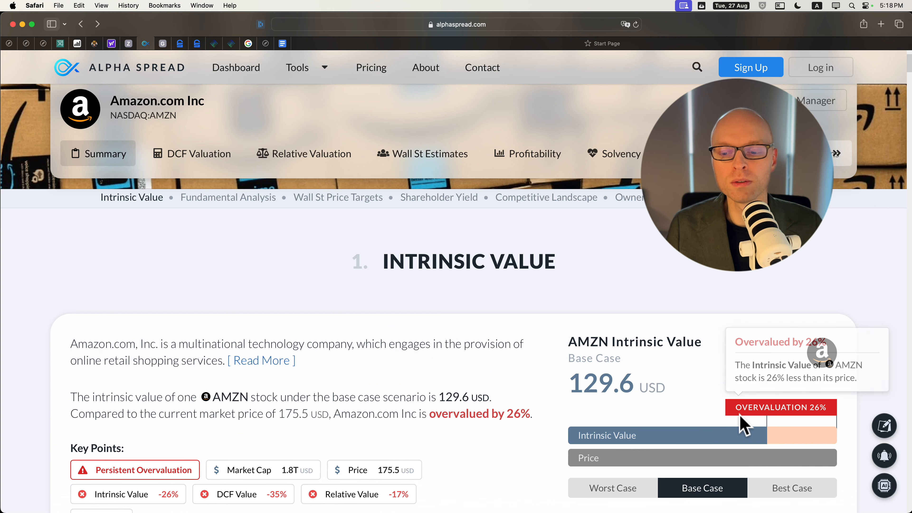
{"action": "mouse_move", "coordinate": [681, 468]}
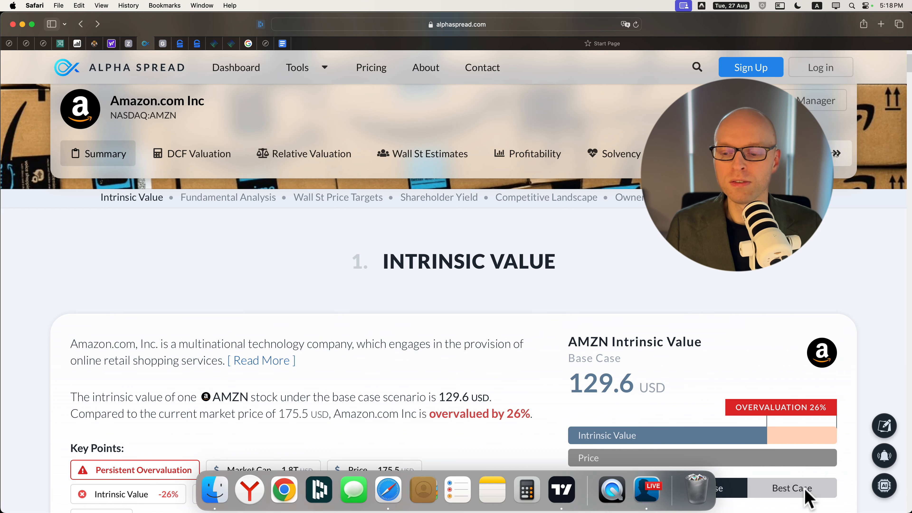
Step: Compare best-case with base-case intrinsic value, then reach the cash flow cards (25.3B operating)
{"action": "left_click", "coordinate": [792, 487]}
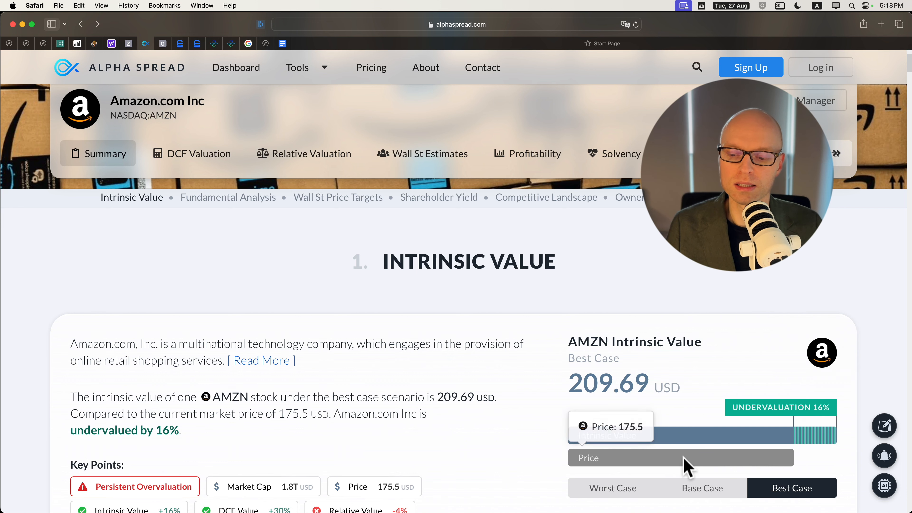
{"action": "left_click", "coordinate": [702, 487]}
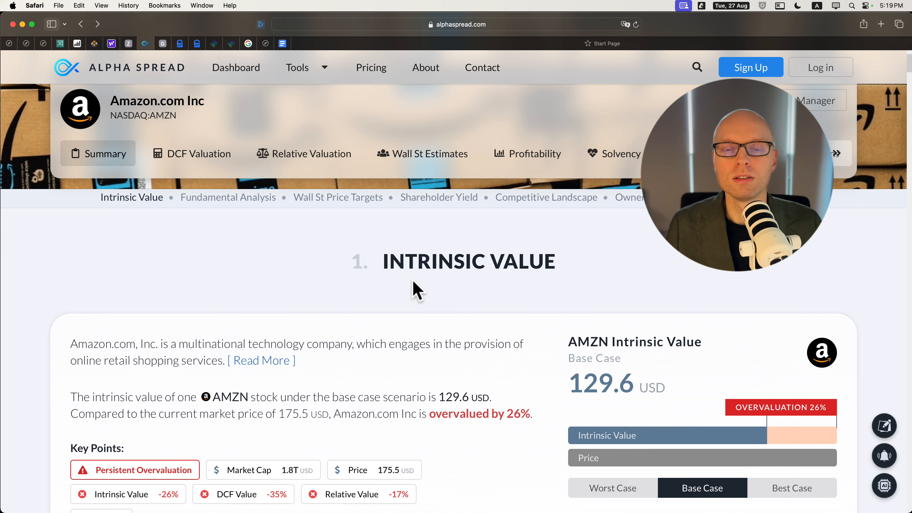
{"action": "mouse_move", "coordinate": [407, 287]}
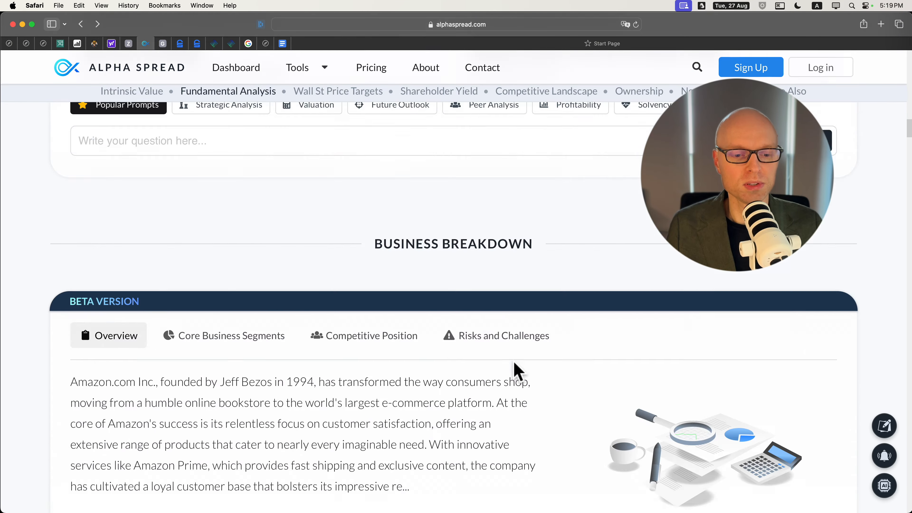
{"action": "scroll", "scroll_direction": "down", "scroll_amount": 3}
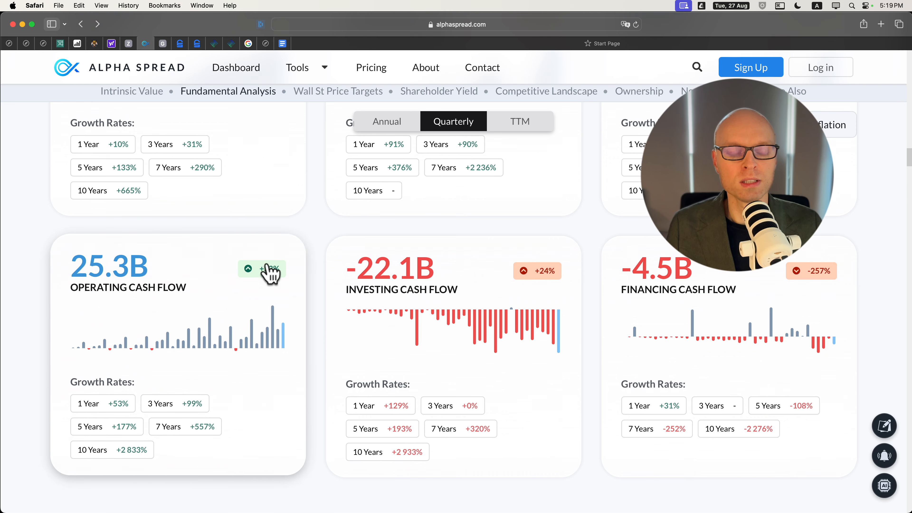
{"action": "mouse_move", "coordinate": [263, 269]}
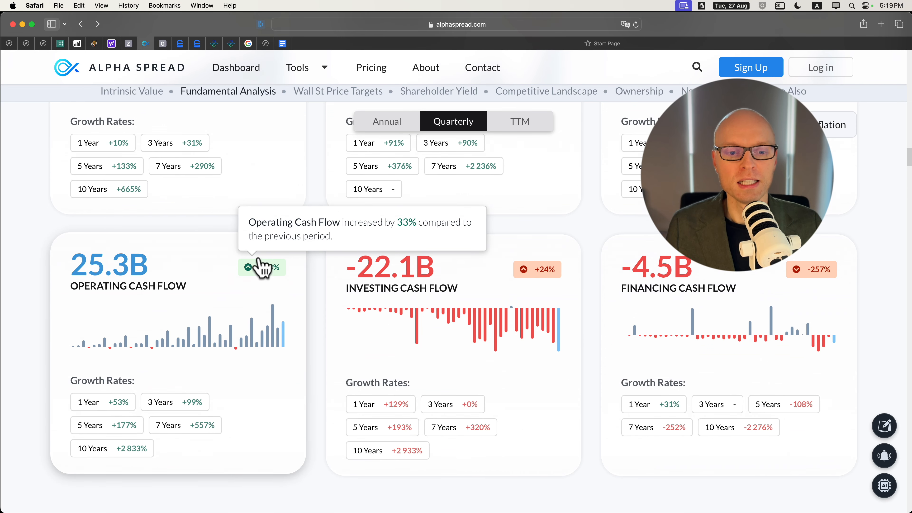
{"action": "mouse_move", "coordinate": [330, 269]}
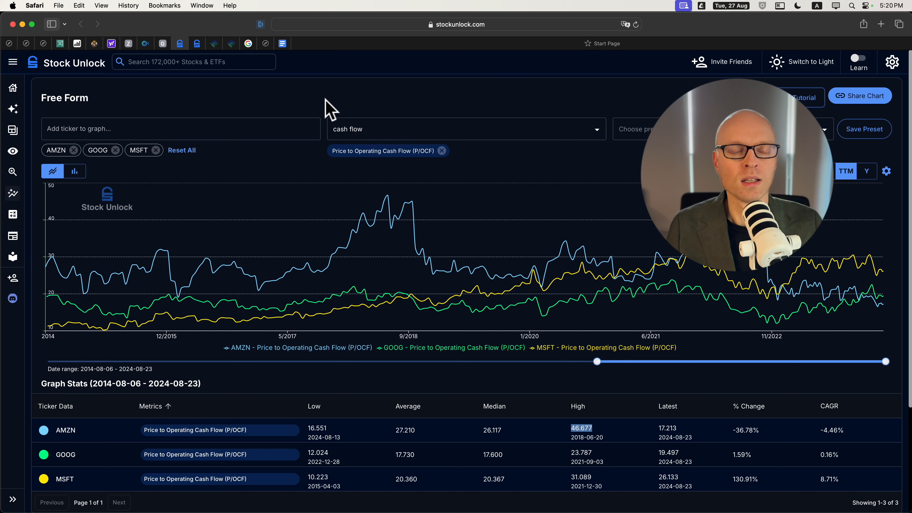
{"action": "mouse_move", "coordinate": [451, 187]}
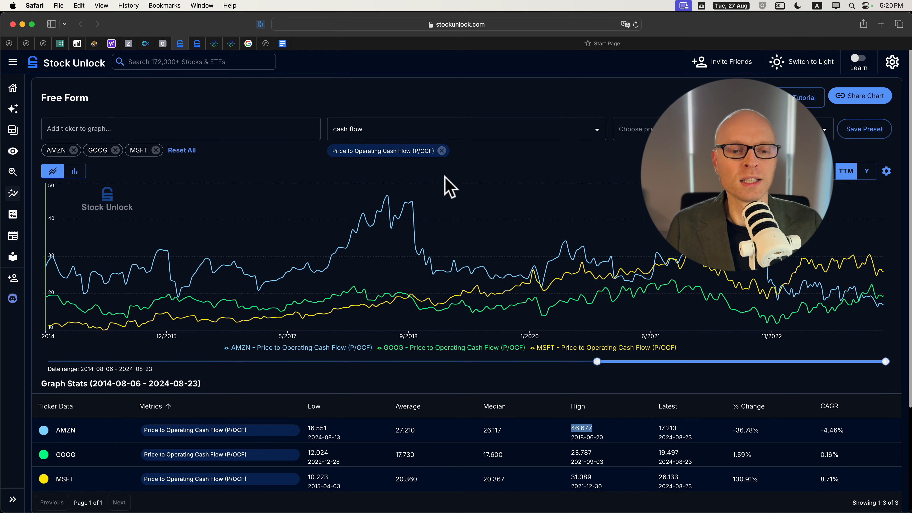
{"action": "mouse_move", "coordinate": [382, 218]}
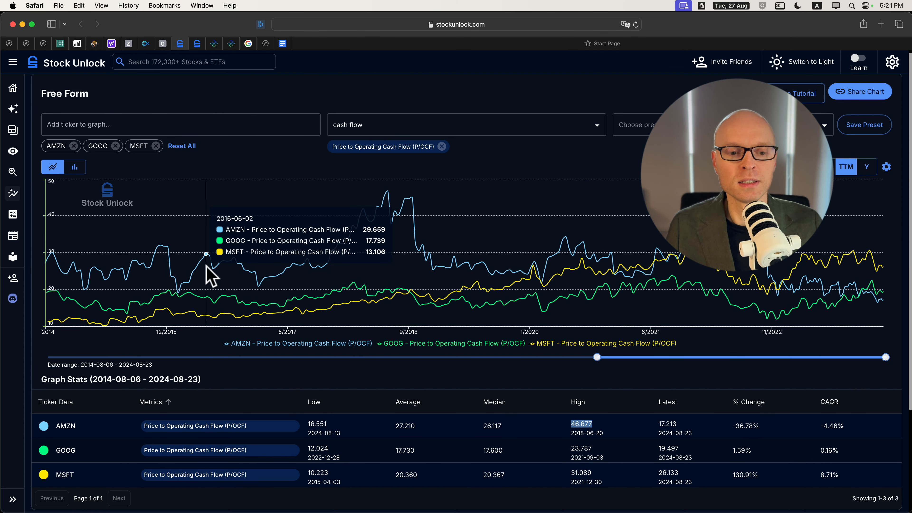
{"action": "mouse_move", "coordinate": [491, 259]}
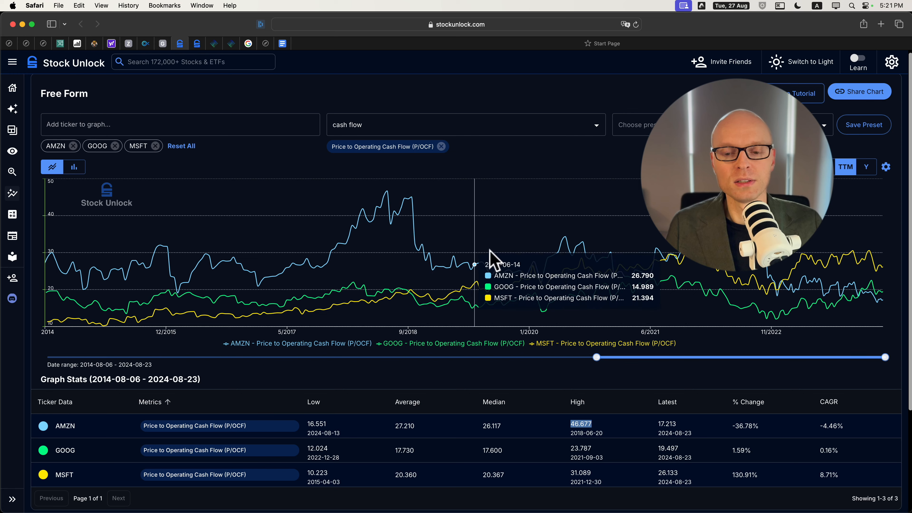
{"action": "mouse_move", "coordinate": [195, 396]}
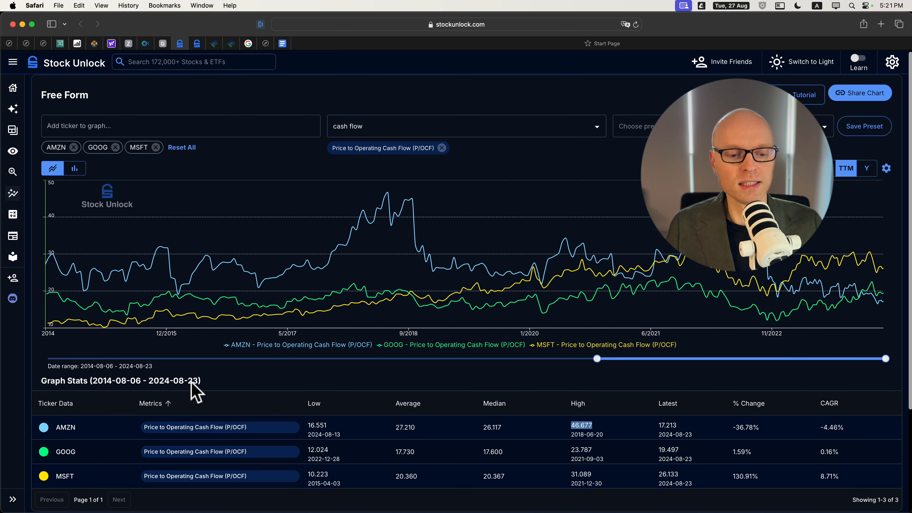
{"action": "mouse_move", "coordinate": [332, 260]}
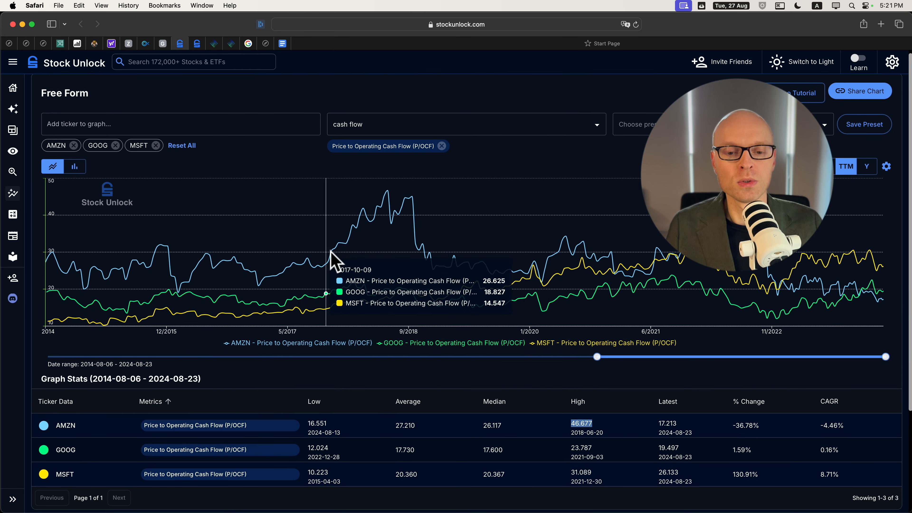
{"action": "mouse_move", "coordinate": [469, 274]}
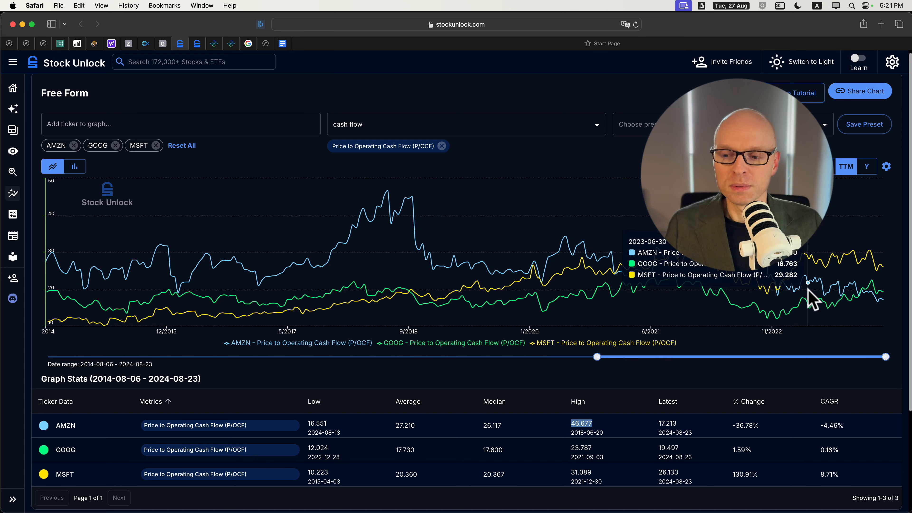
{"action": "mouse_move", "coordinate": [883, 306]}
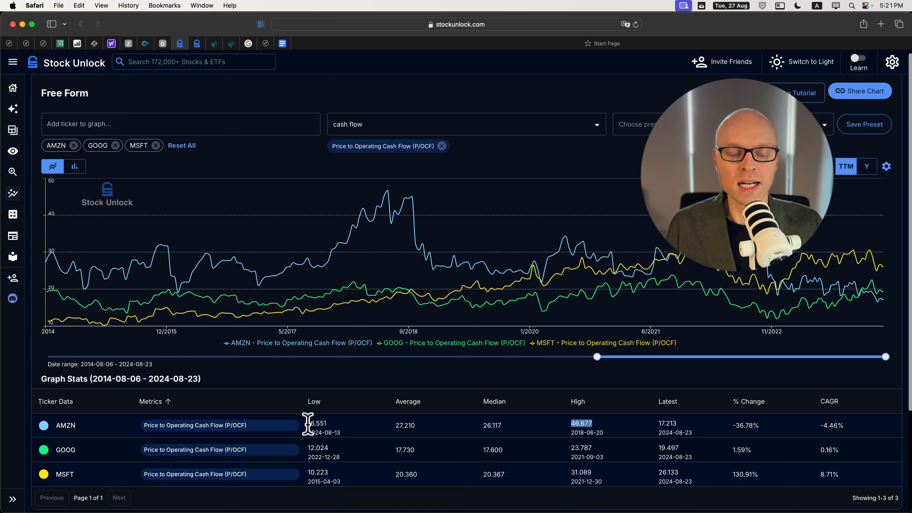
{"action": "mouse_move", "coordinate": [160, 433]}
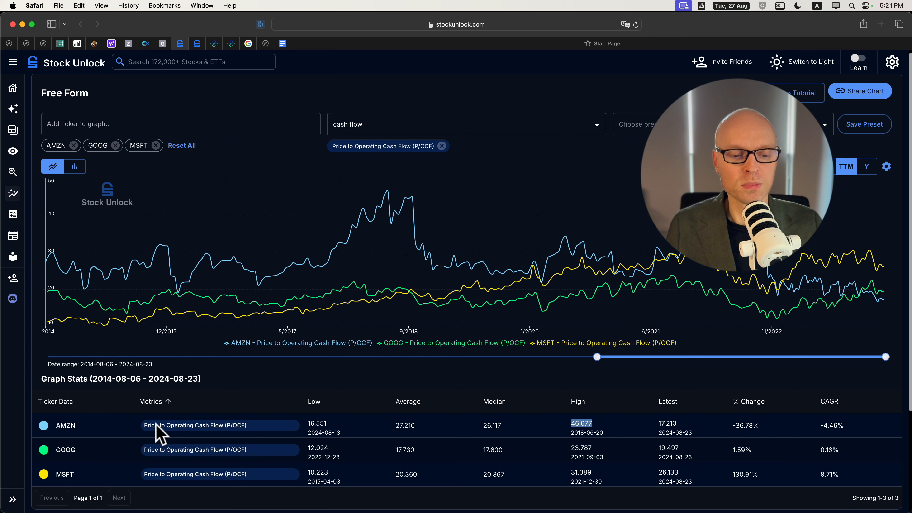
{"action": "mouse_move", "coordinate": [400, 425]}
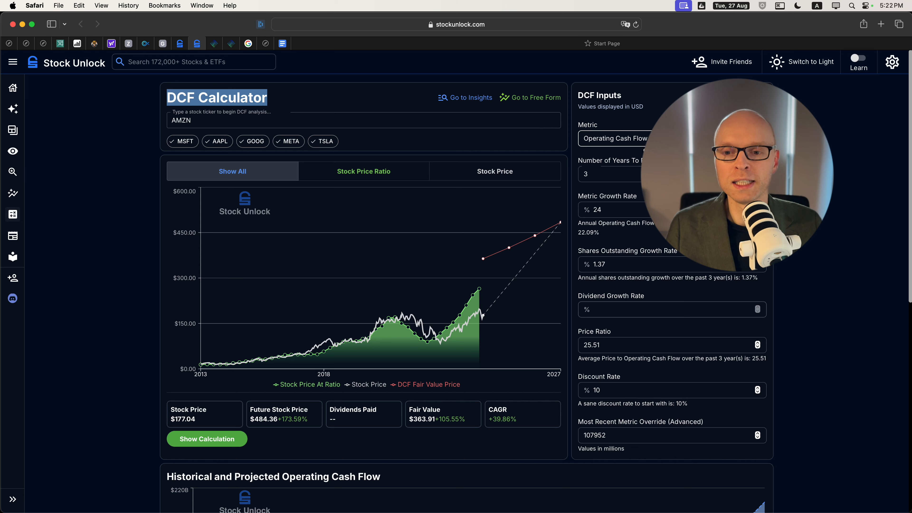
{"action": "left_click", "coordinate": [613, 139]}
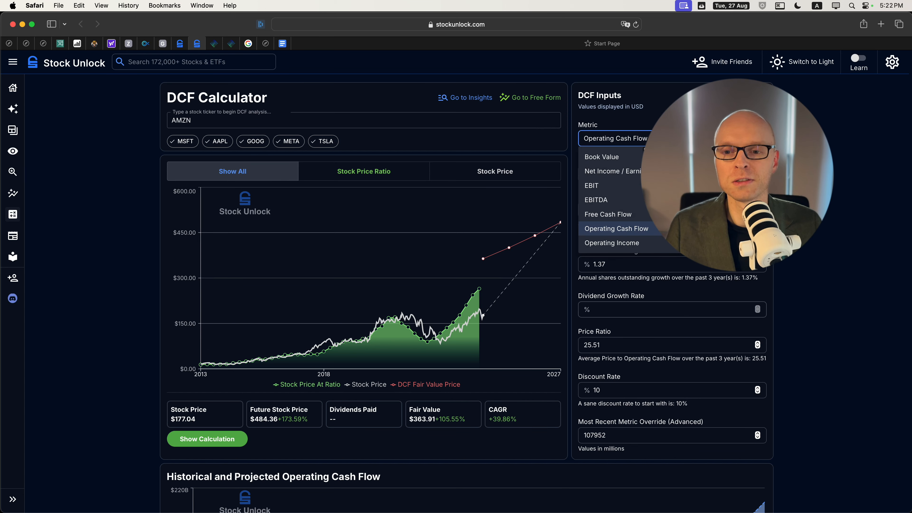
{"action": "left_click", "coordinate": [616, 228]}
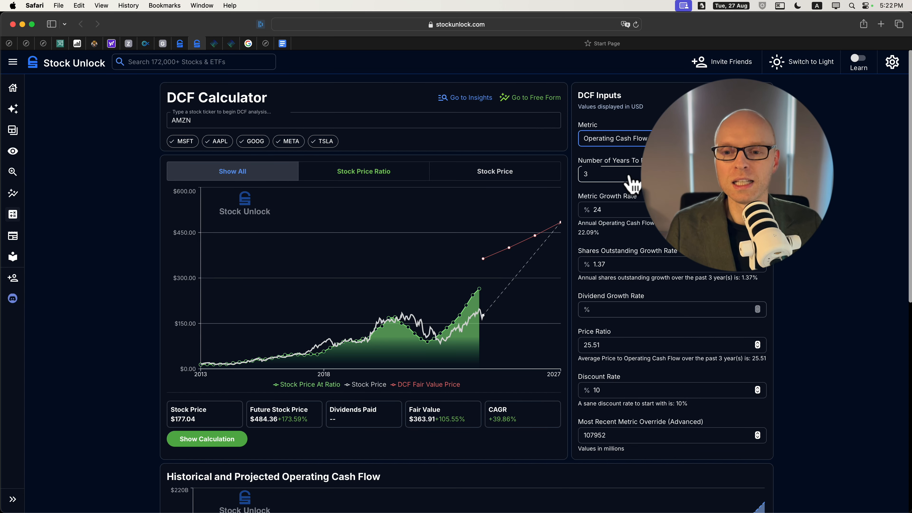
{"action": "left_click", "coordinate": [611, 174]}
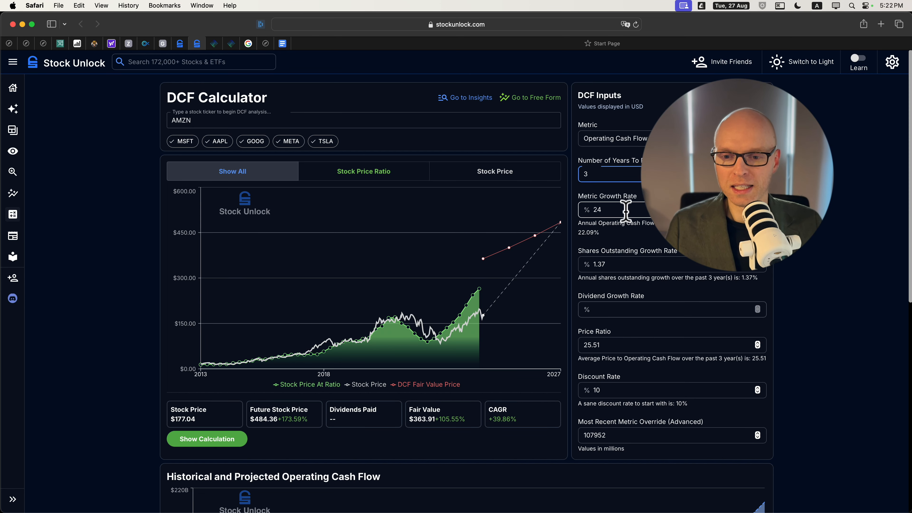
{"action": "left_click", "coordinate": [611, 209]}
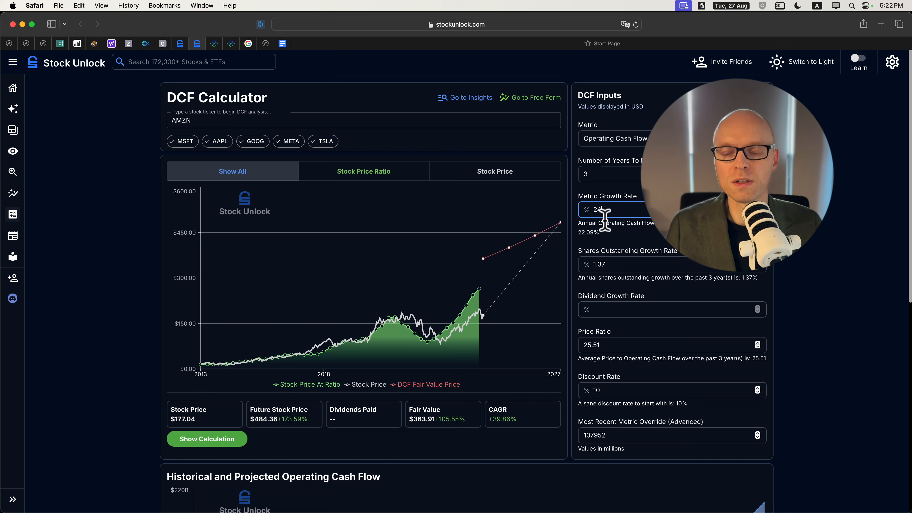
{"action": "mouse_move", "coordinate": [576, 239]}
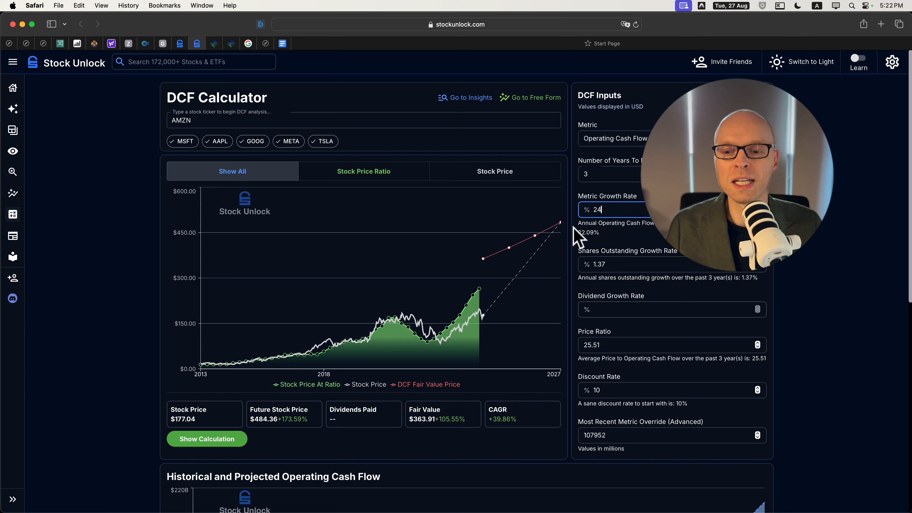
{"action": "left_click", "coordinate": [609, 174]}
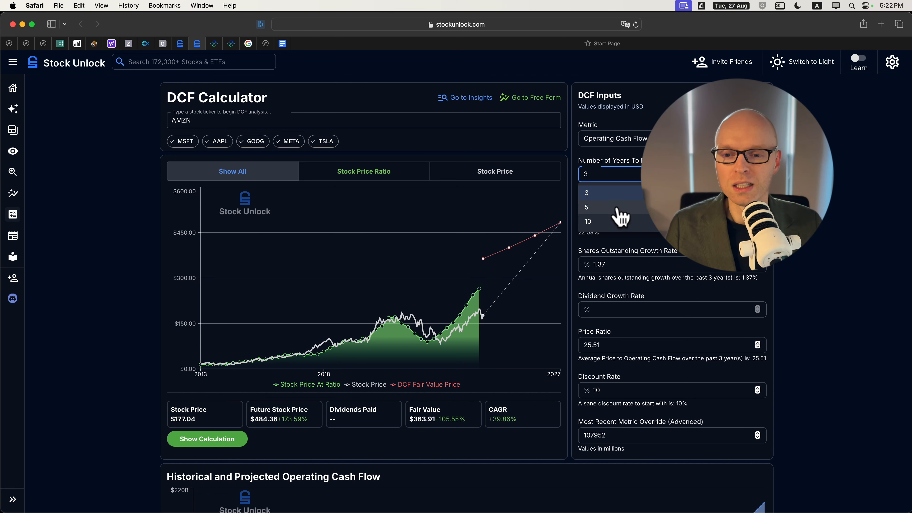
{"action": "left_click", "coordinate": [586, 207]}
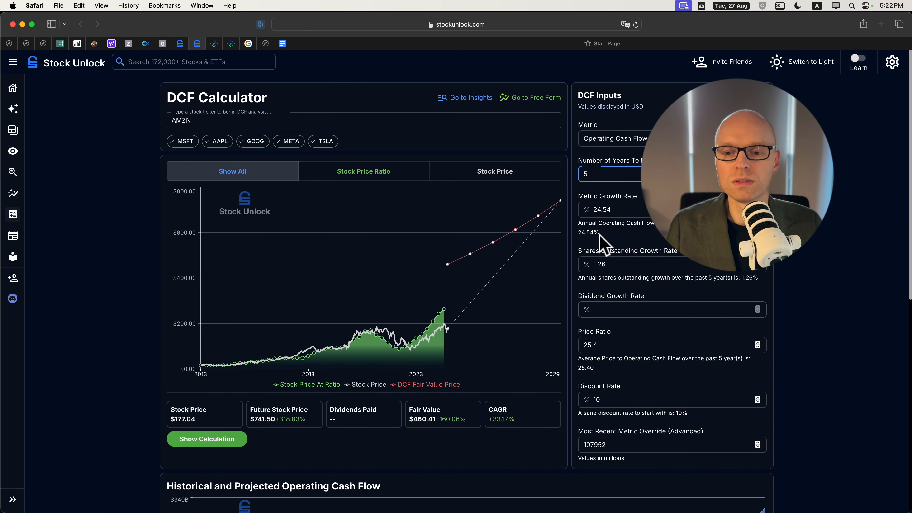
{"action": "left_click", "coordinate": [611, 174]}
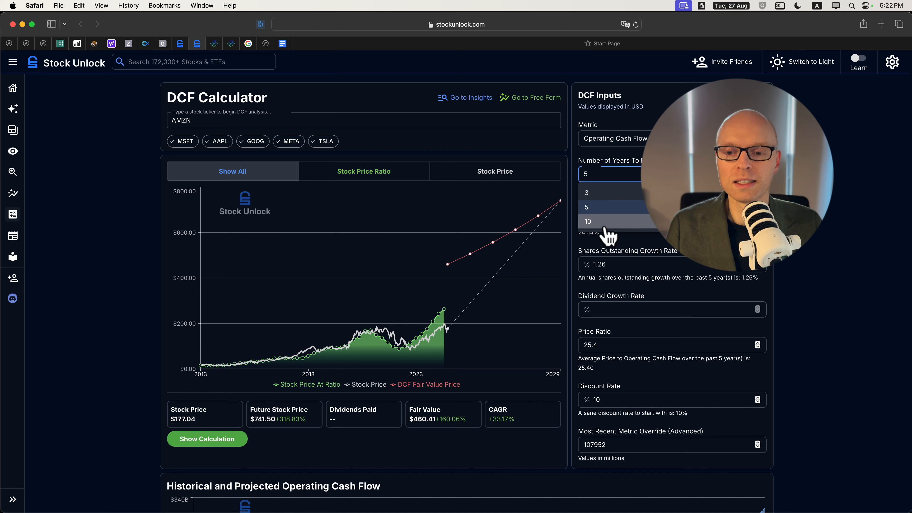
{"action": "left_click", "coordinate": [588, 221]}
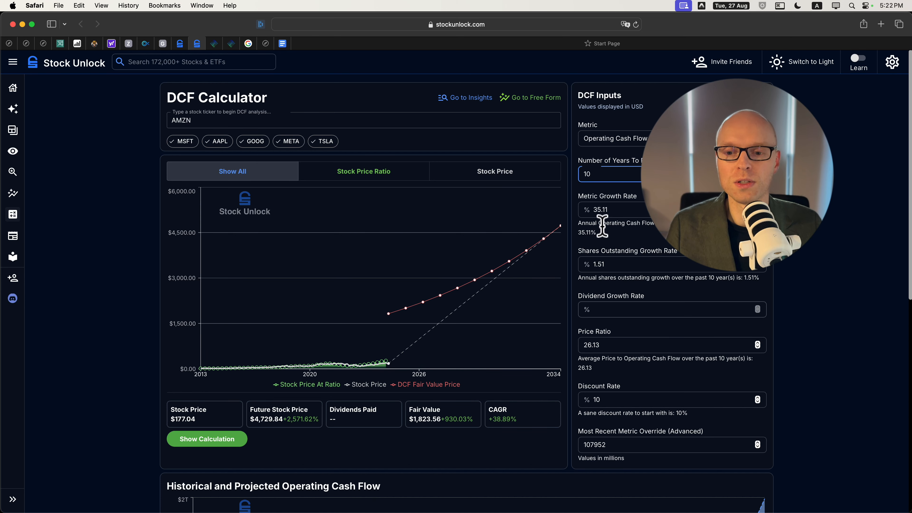
{"action": "type", "text": "3"}
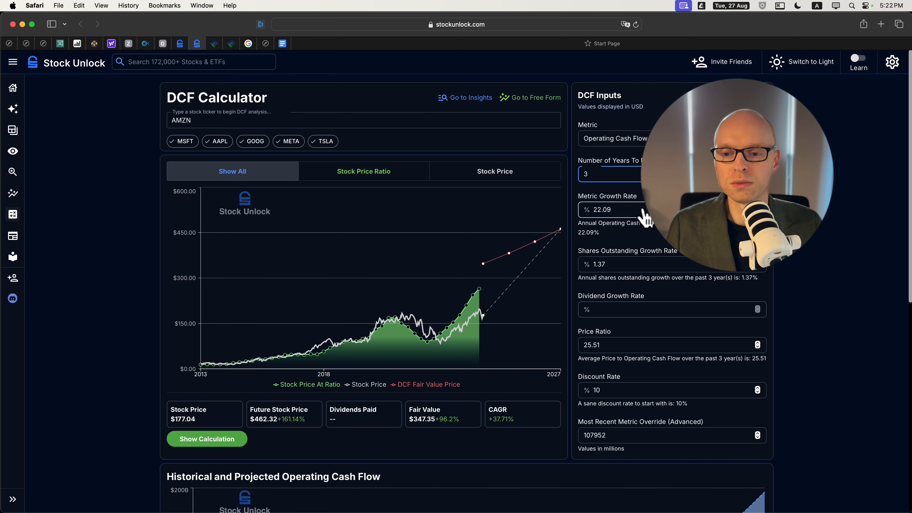
{"action": "type", "text": "24"}
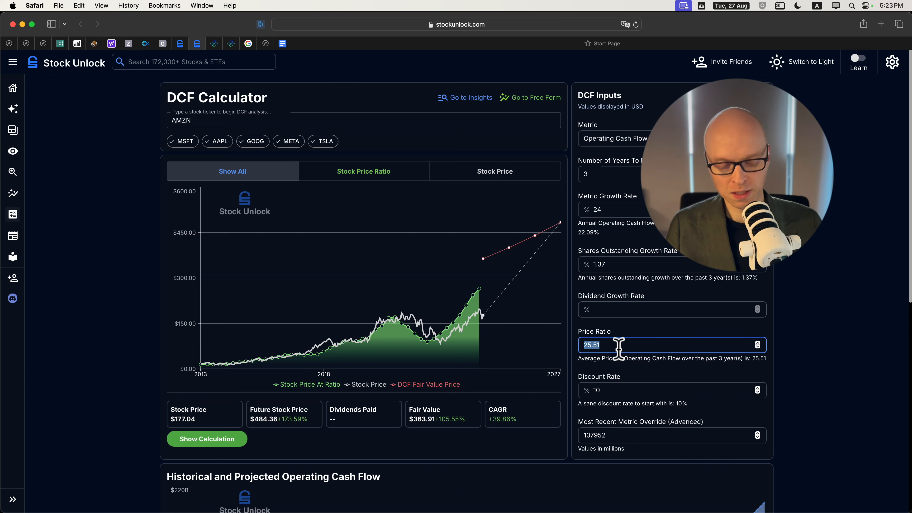
Step: Set the price ratio to 17, dropping the DCF fair value to $242.51
{"action": "type", "text": "17"}
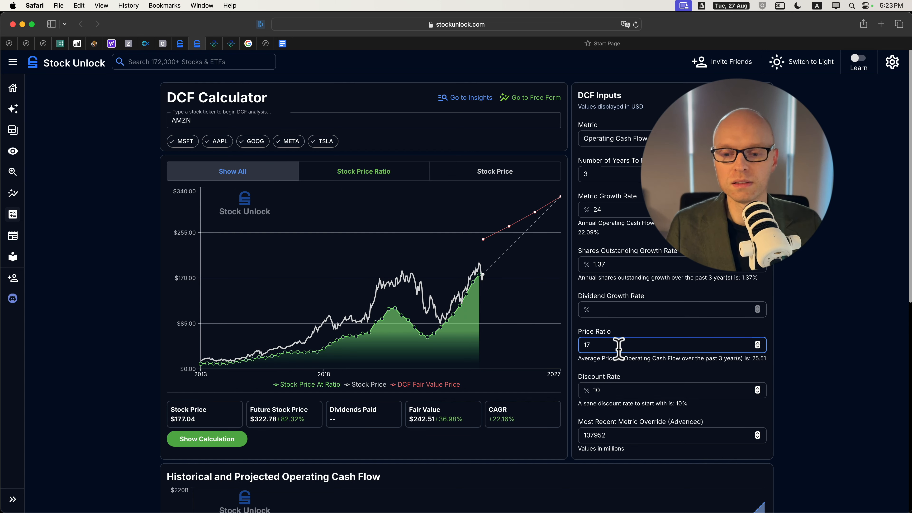
{"action": "left_click", "coordinate": [534, 97]}
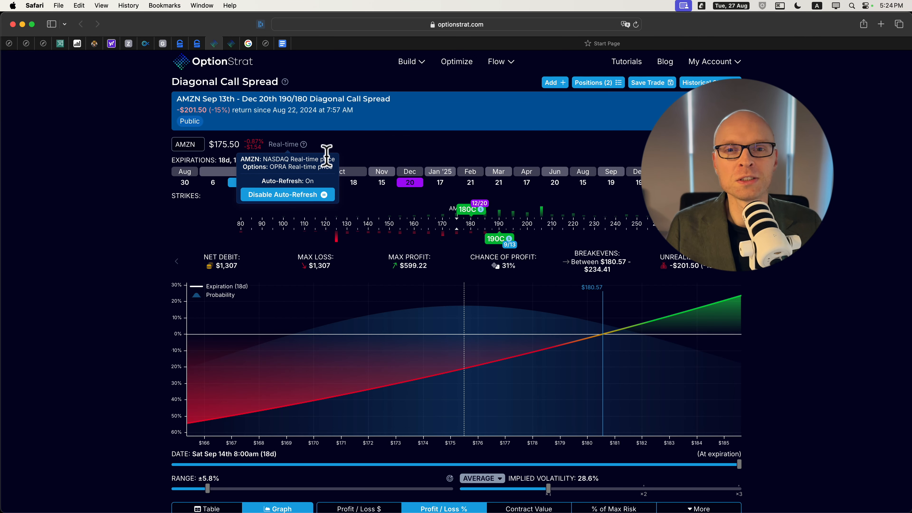
{"action": "mouse_move", "coordinate": [285, 82]}
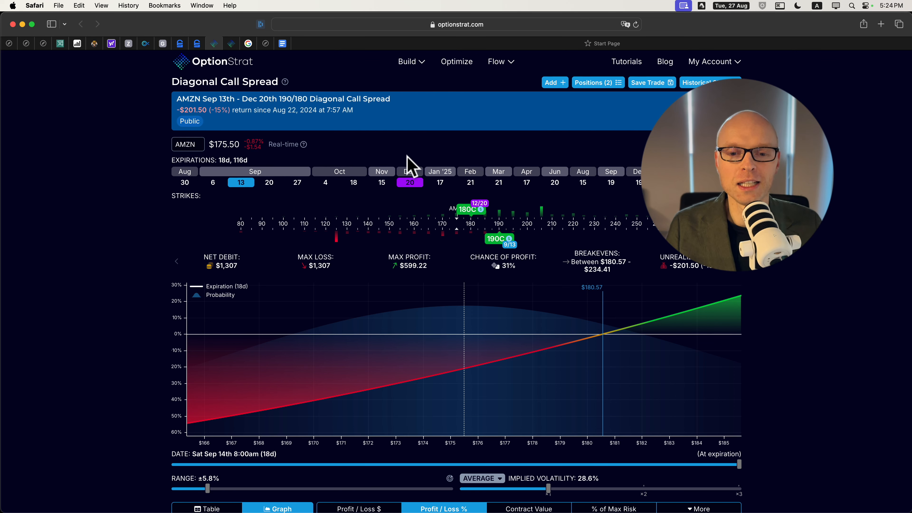
{"action": "mouse_move", "coordinate": [459, 216]}
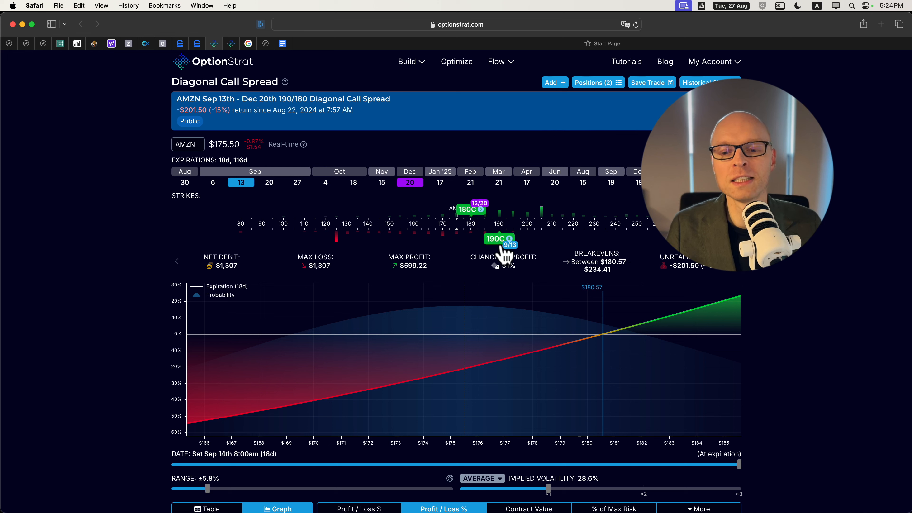
{"action": "mouse_move", "coordinate": [486, 270]}
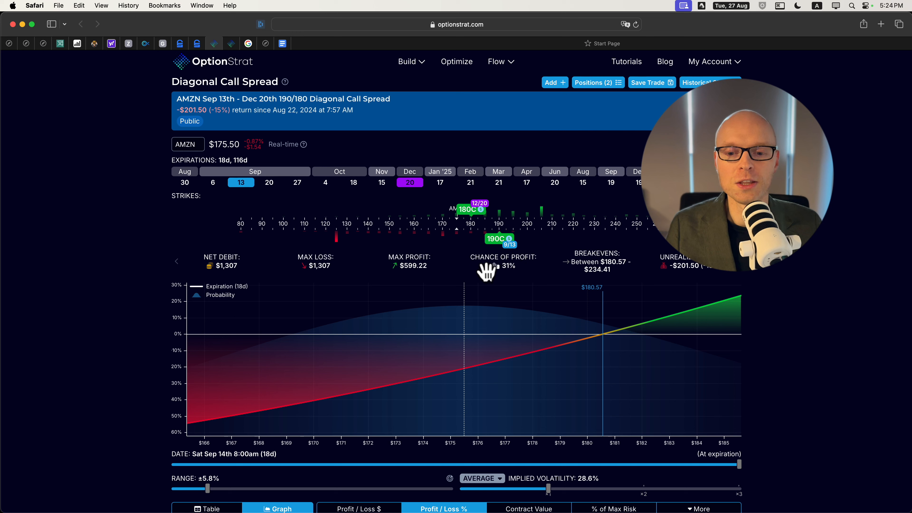
{"action": "mouse_move", "coordinate": [506, 259]}
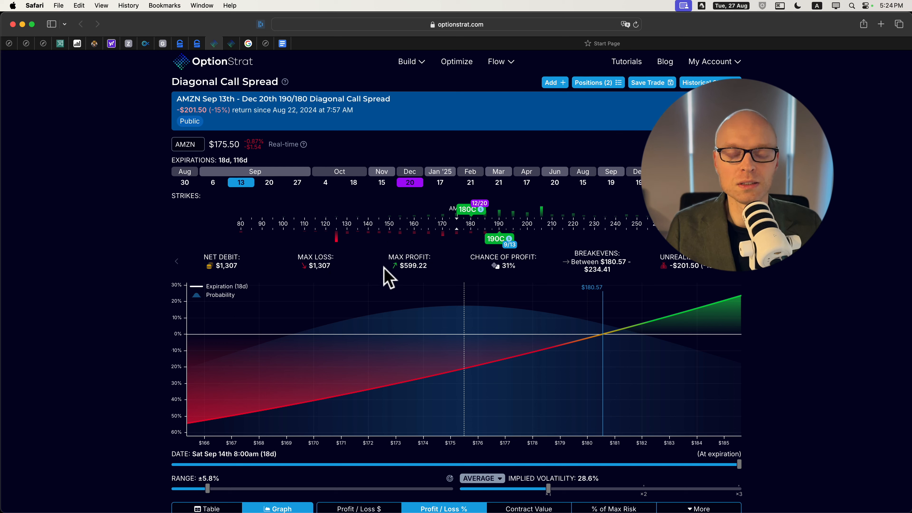
{"action": "left_click_drag", "start_coordinate": [207, 489], "coordinate": [254, 489]}
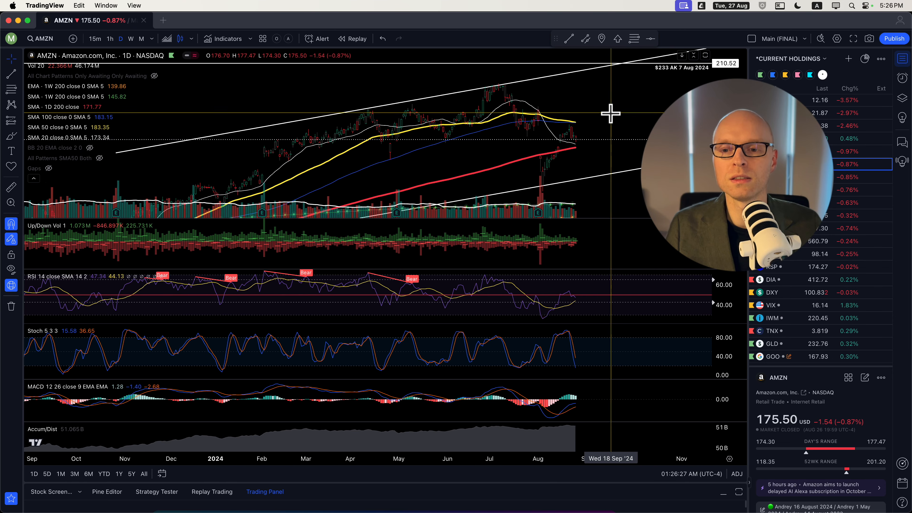
{"action": "mouse_move", "coordinate": [639, 114]}
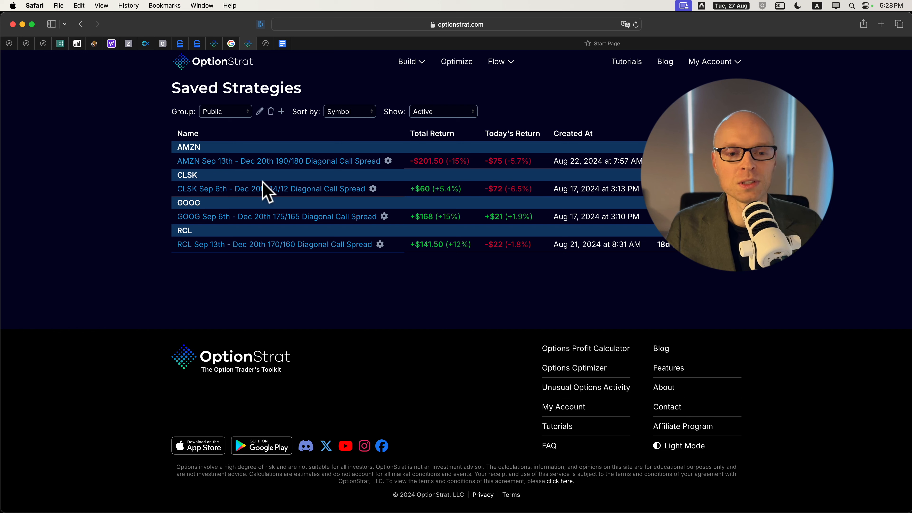
{"action": "mouse_move", "coordinate": [477, 163]}
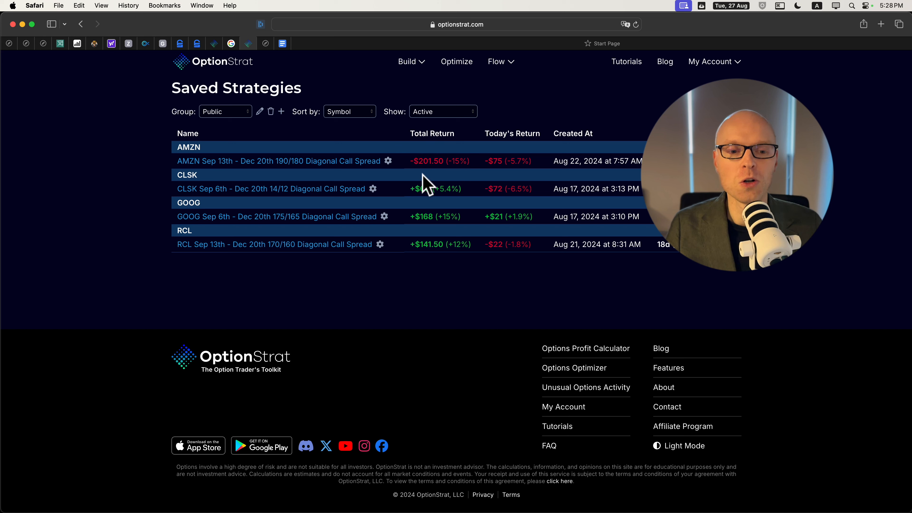
{"action": "mouse_move", "coordinate": [417, 233]}
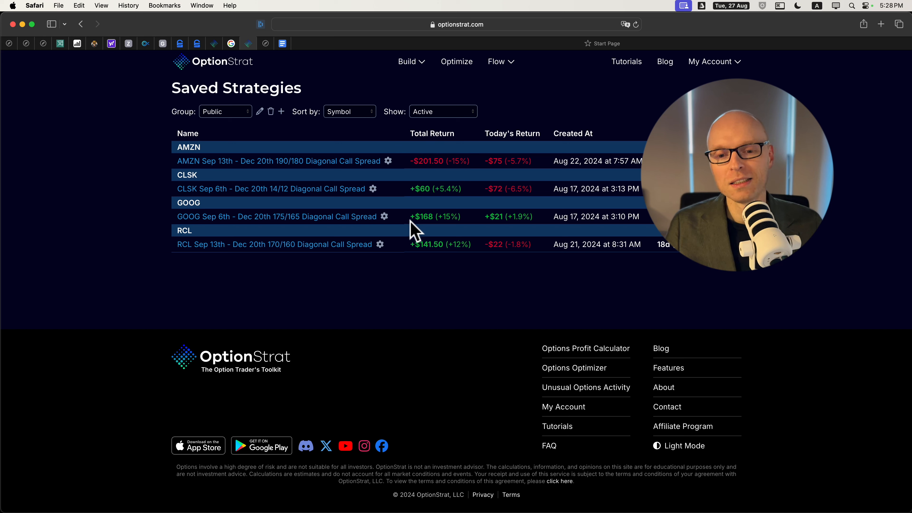
{"action": "mouse_move", "coordinate": [430, 220]}
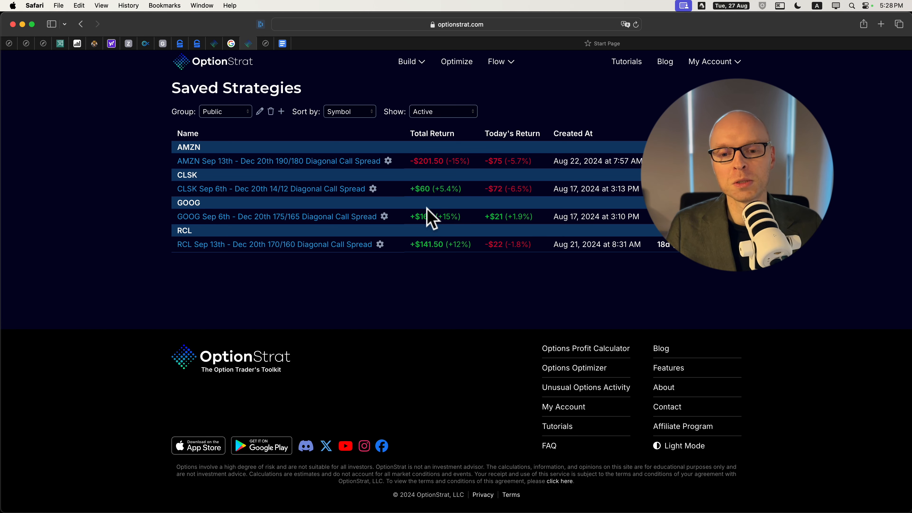